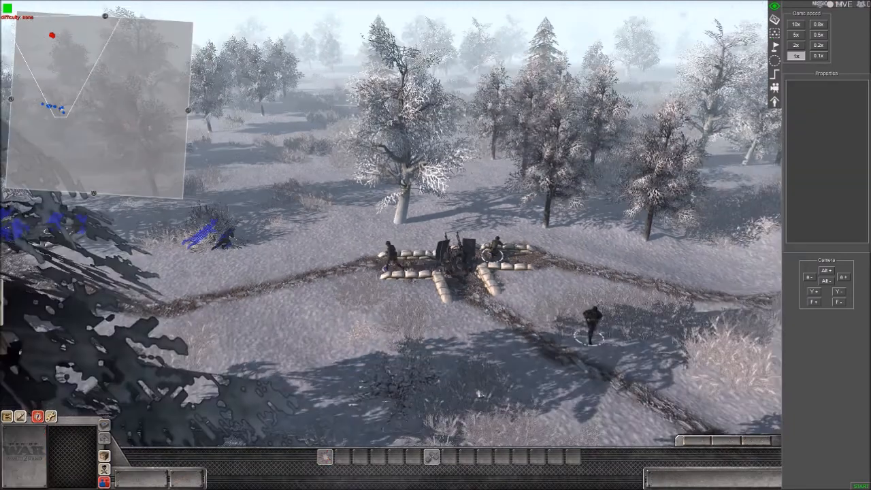
Bring up the trigger editor from the right-hand editor toolbar
{"action": "left_click", "coordinate": [569, 347]}
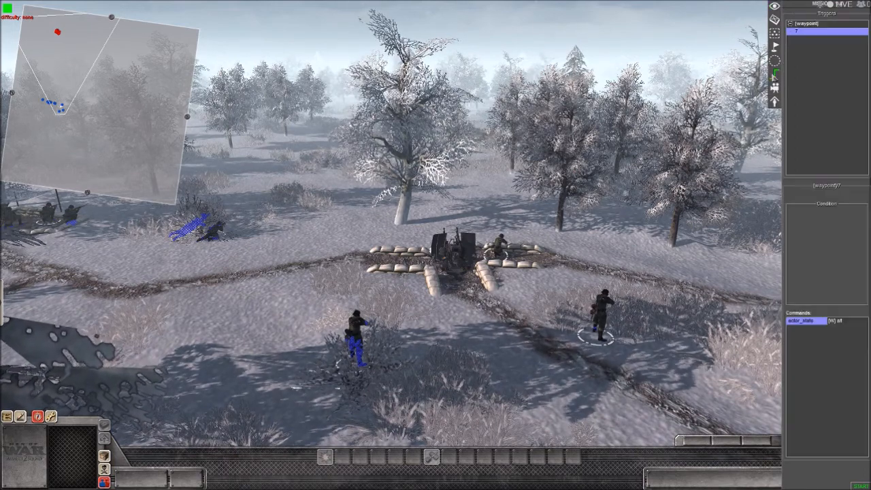
Add a new trigger named "Start" to the map's trigger list
{"action": "left_click", "coordinate": [825, 32]}
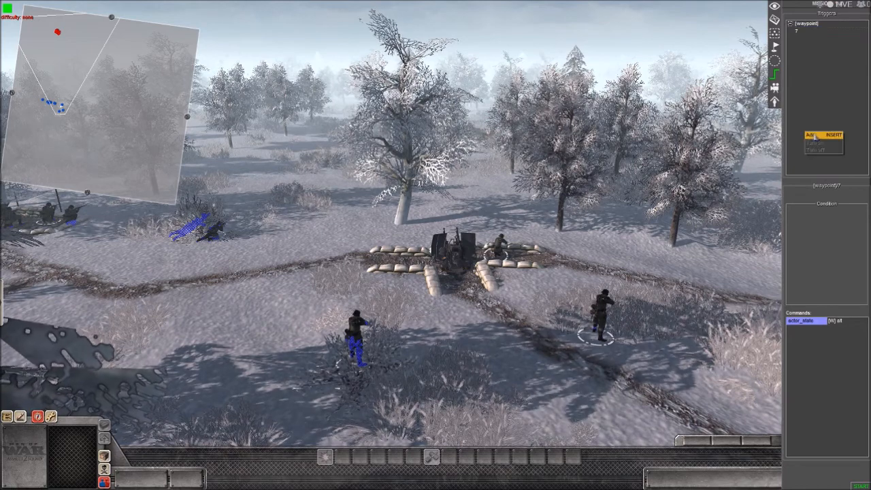
{"action": "left_click", "coordinate": [814, 135]}
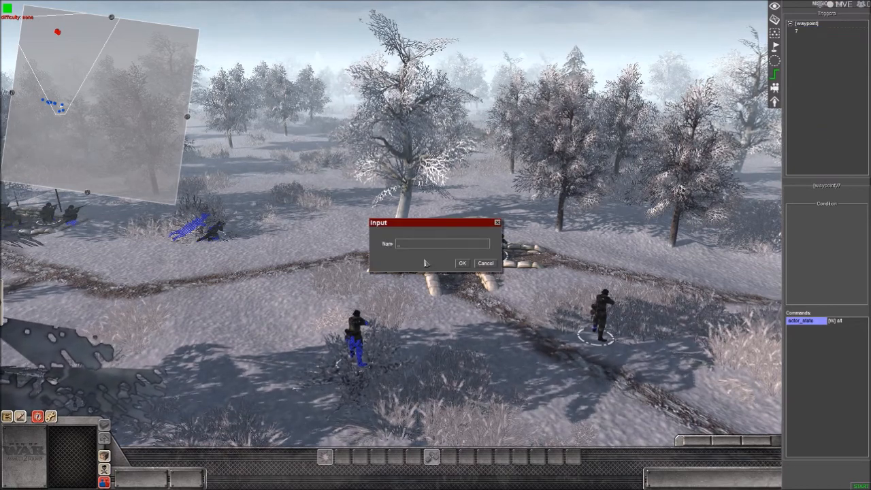
{"action": "type", "text": "SL"}
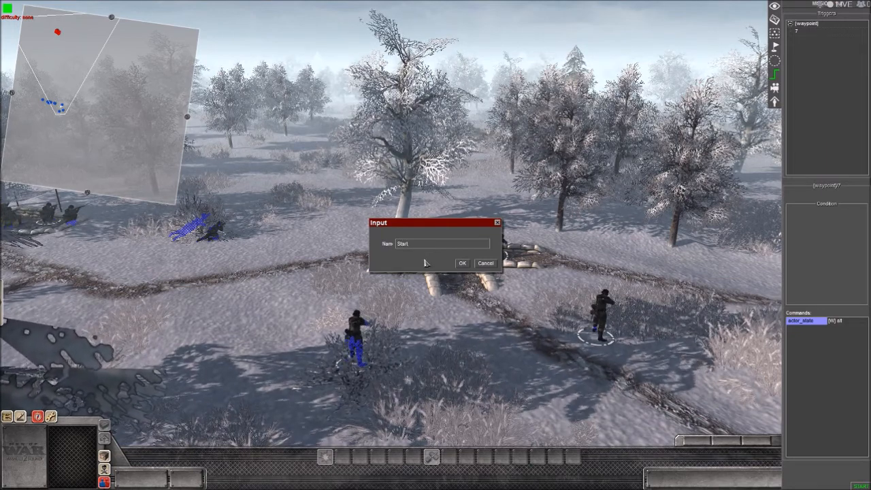
{"action": "left_click", "coordinate": [463, 264]}
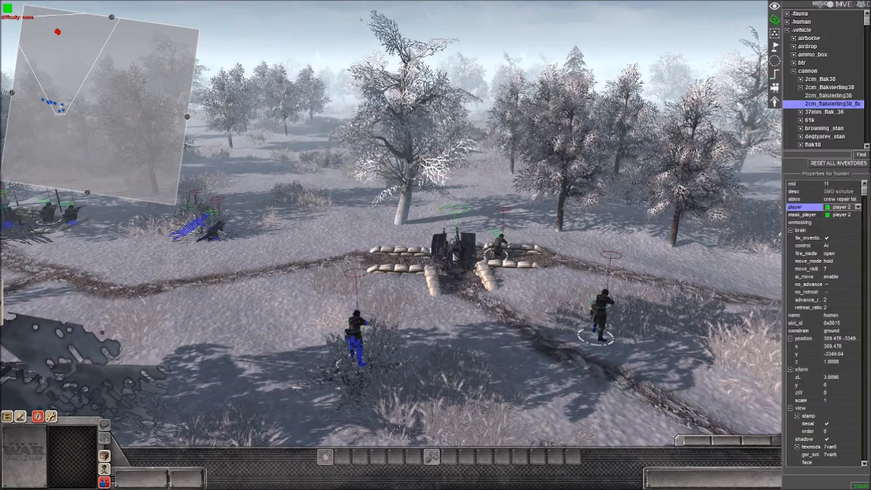
Tag the flak gun with a 'flakgun' tag from its right-click Tags dialog
{"action": "right_click", "coordinate": [449, 238]}
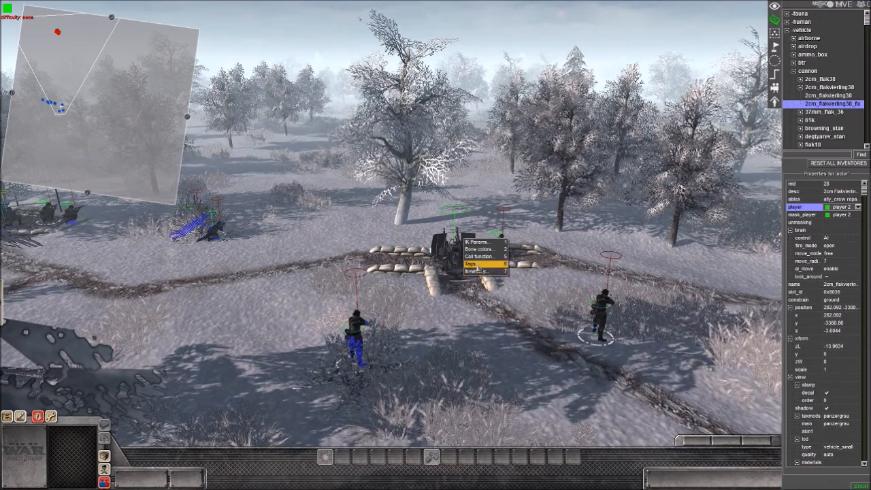
{"action": "left_click", "coordinate": [471, 264]}
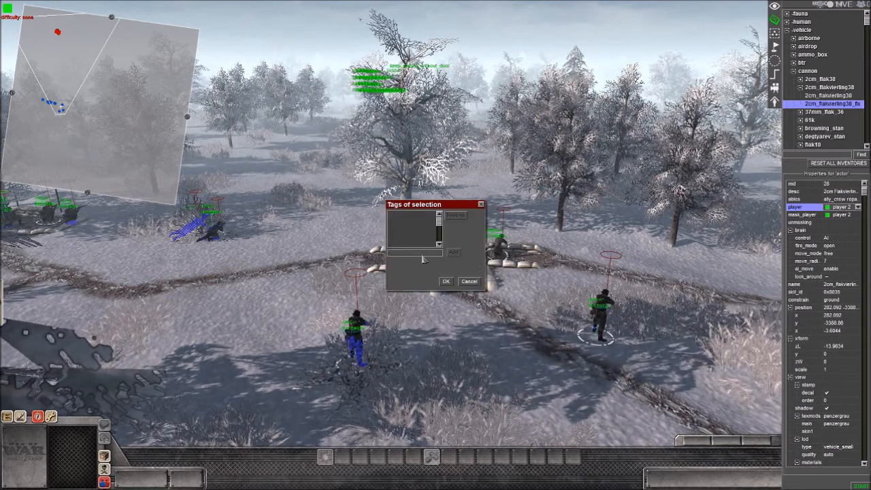
{"action": "type", "text": "flakgu"}
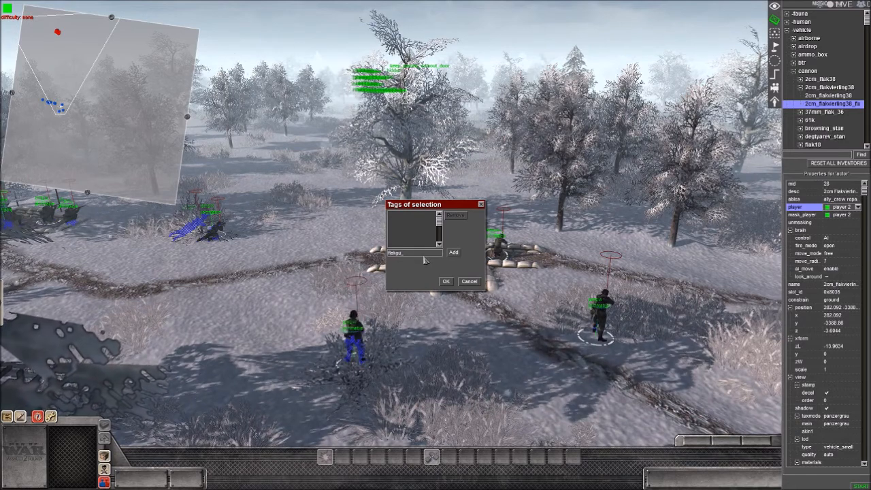
{"action": "left_click", "coordinate": [453, 252]}
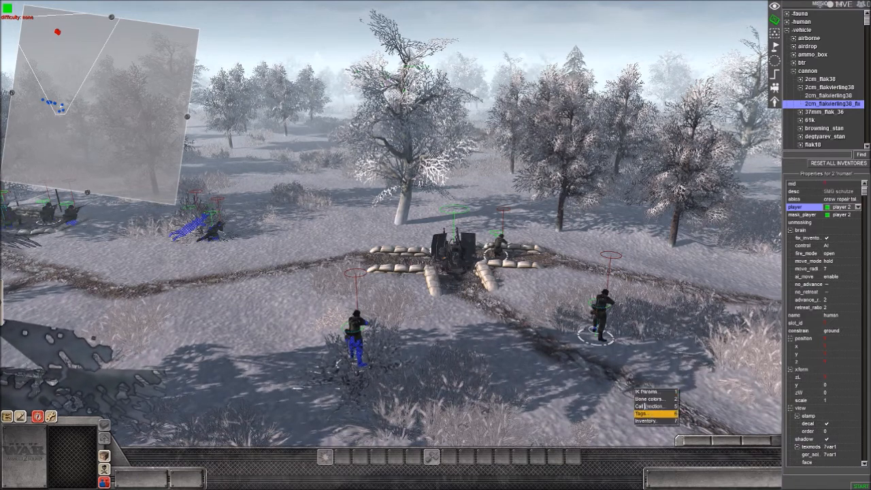
Tag a soldier with the crew tag so the trigger can select the infantry
{"action": "left_click", "coordinate": [643, 413]}
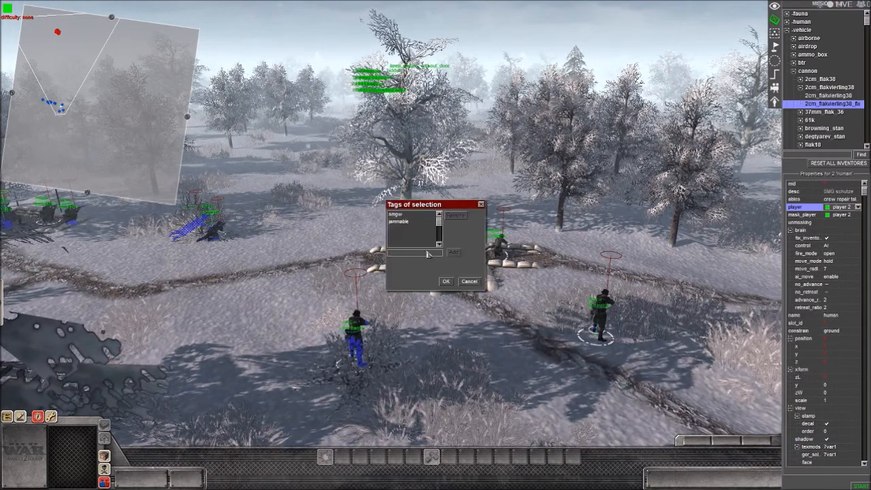
{"action": "type", "text": "flakguninfantry"}
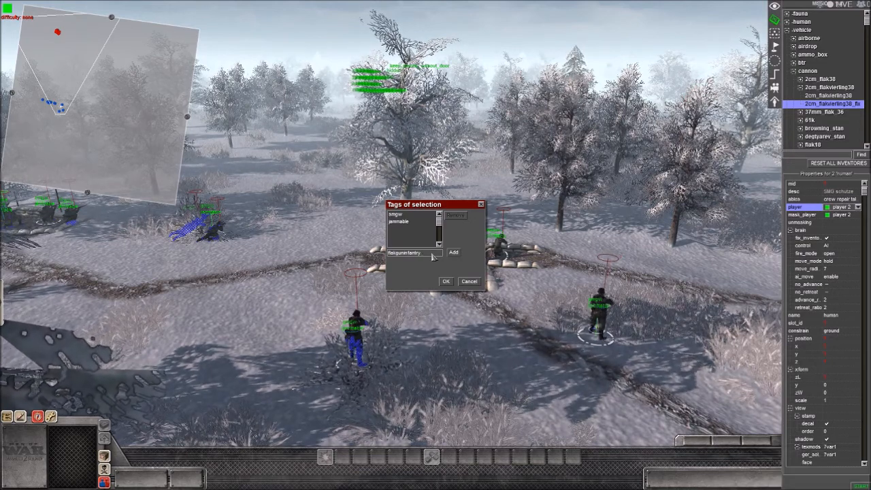
{"action": "left_click", "coordinate": [447, 280]}
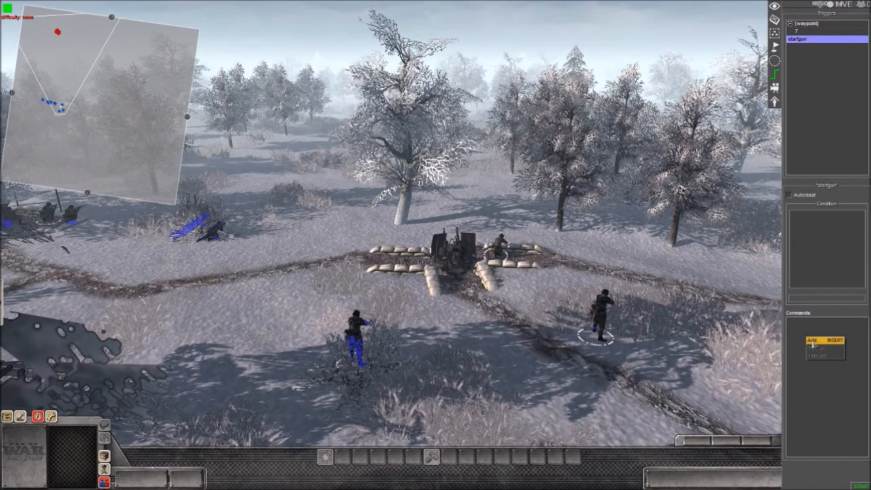
Add a sound command to the Start trigger that plays the alarm effect
{"action": "left_click", "coordinate": [811, 340]}
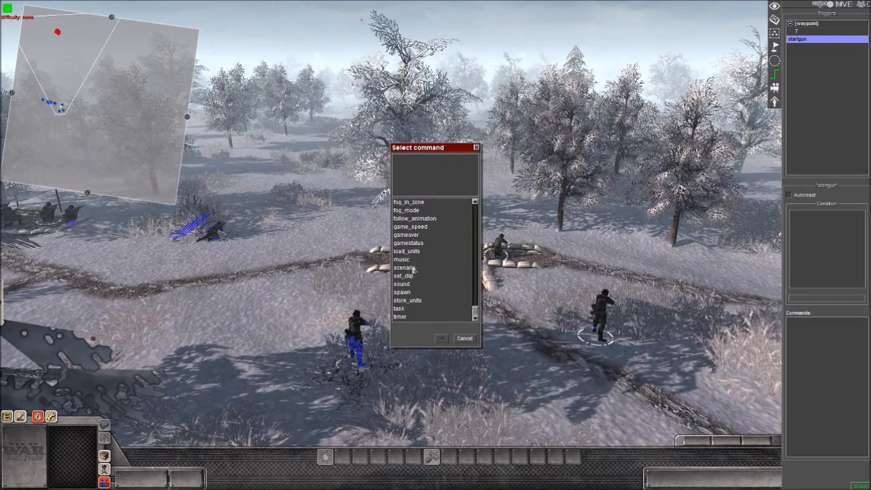
{"action": "double_click", "coordinate": [401, 284]}
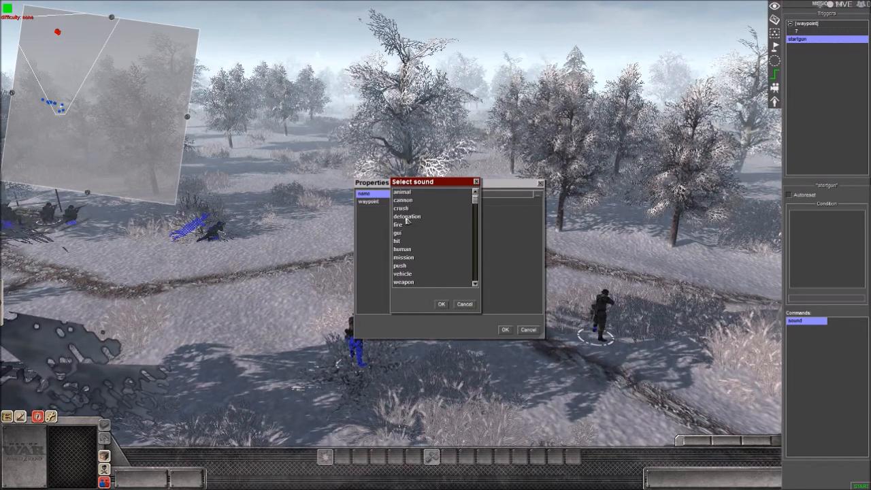
{"action": "scroll", "scroll_direction": "down", "scroll_amount": 3}
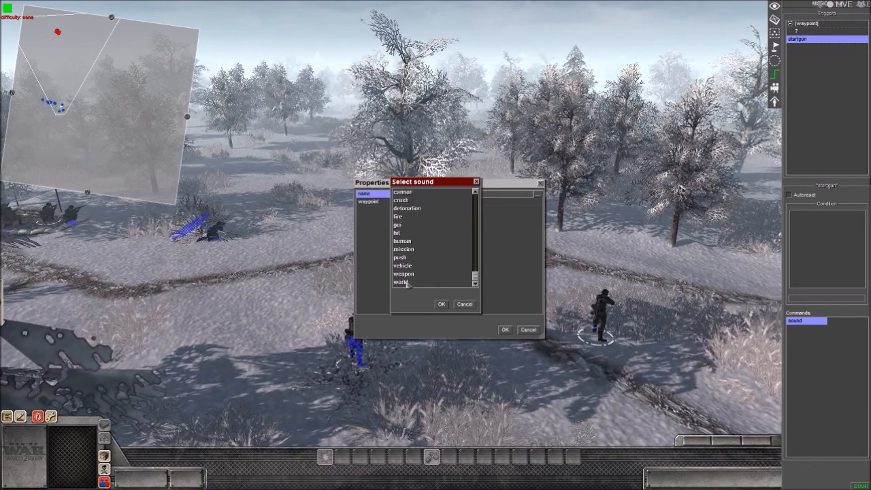
{"action": "left_click", "coordinate": [400, 281]}
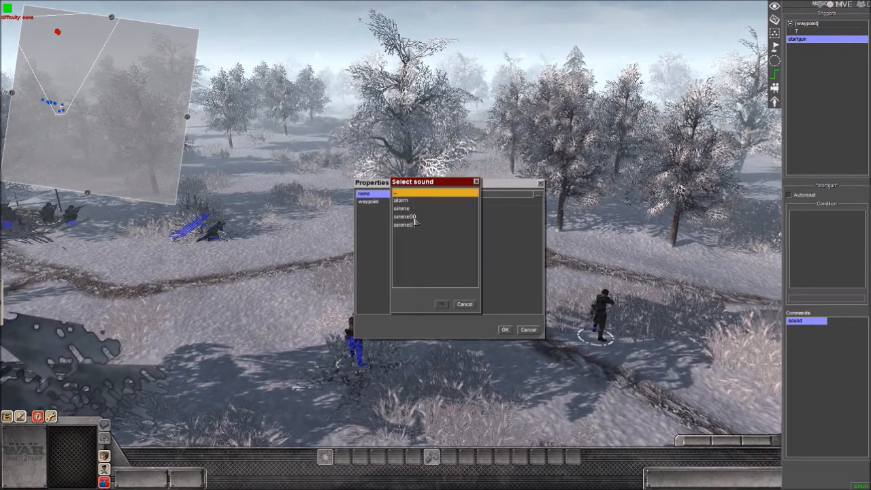
{"action": "left_click", "coordinate": [441, 303]}
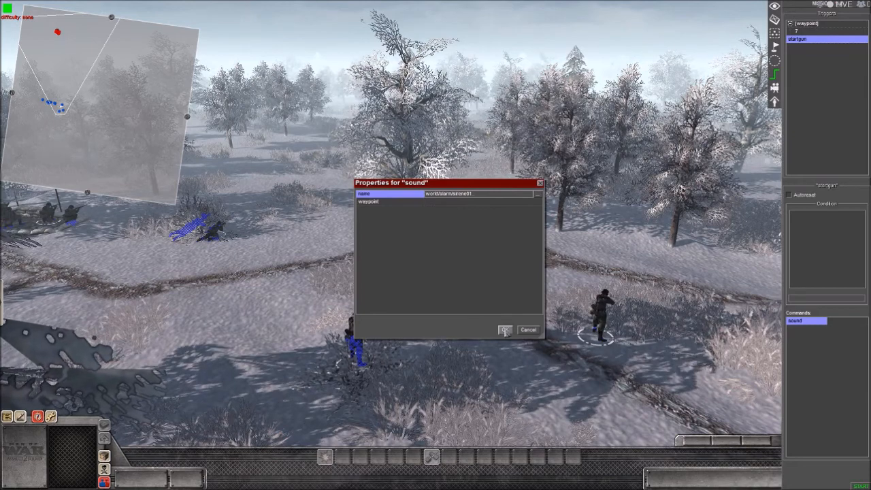
{"action": "left_click", "coordinate": [505, 330]}
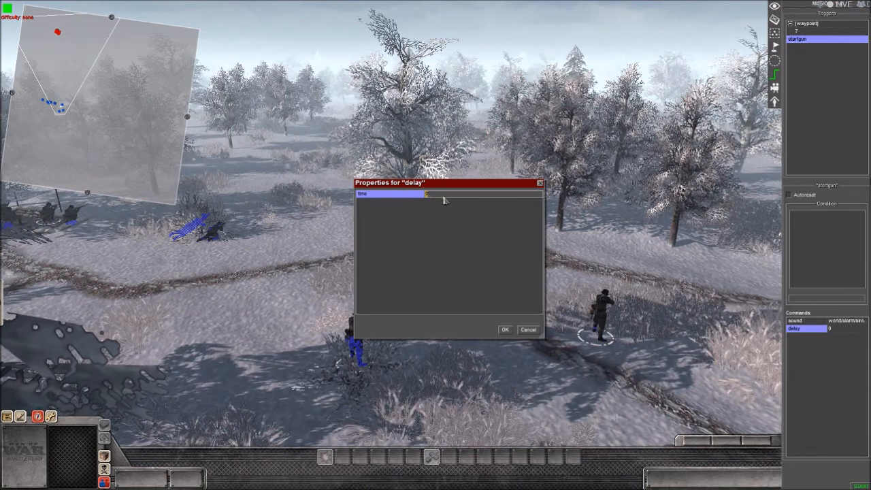
Set the delay after the sound to 2 seconds and add a further command slot
{"action": "left_click", "coordinate": [505, 330]}
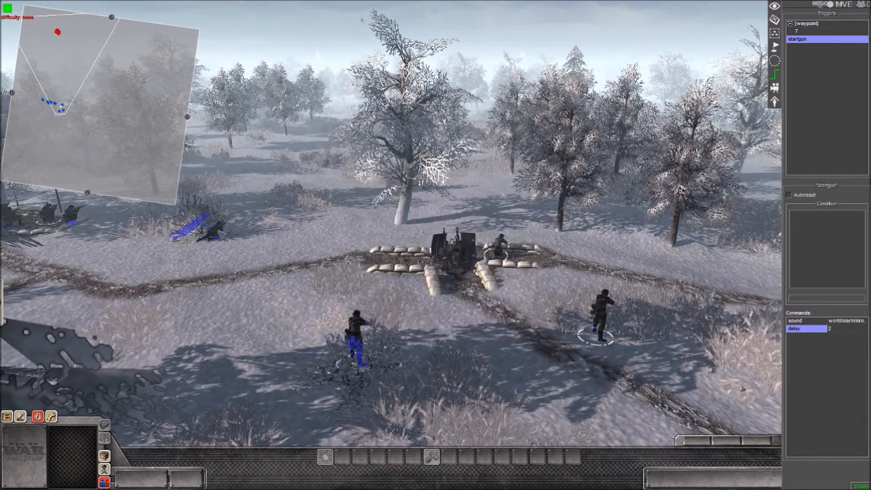
{"action": "right_click", "coordinate": [794, 328]}
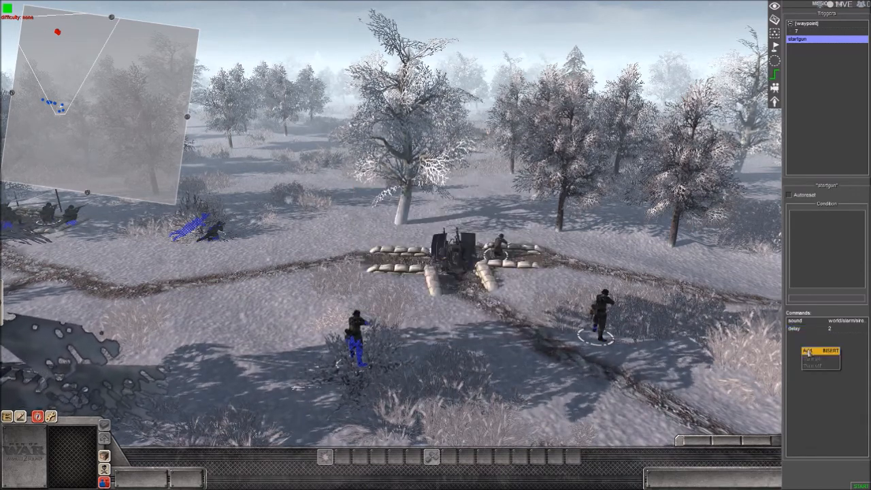
{"action": "left_click", "coordinate": [830, 351]}
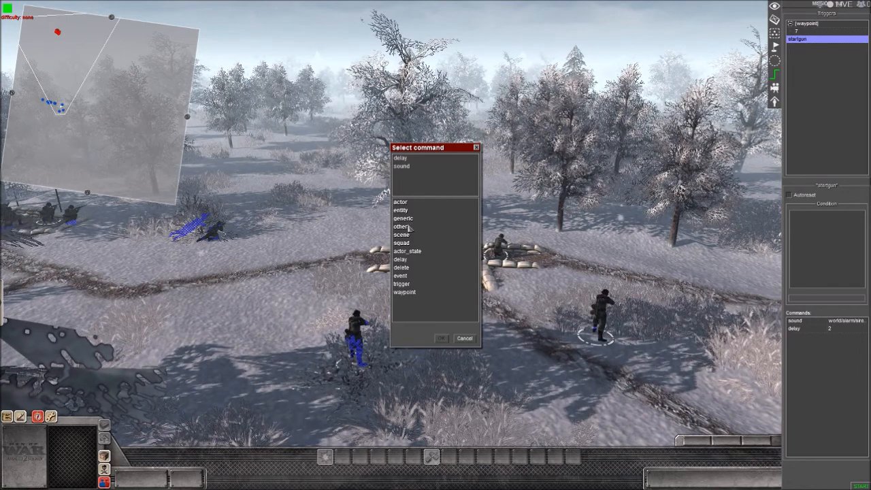
Add an action command for the infantry tag with the order set to board
{"action": "left_click", "coordinate": [400, 202]}
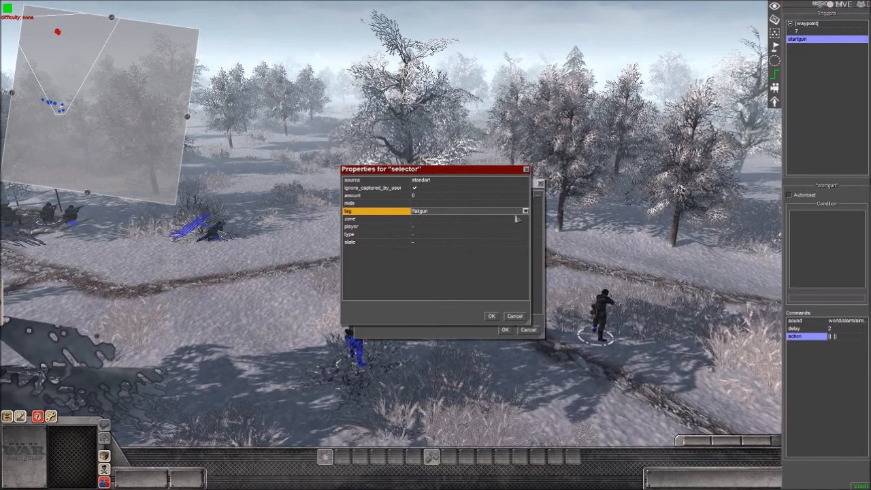
{"action": "left_click", "coordinate": [525, 209]}
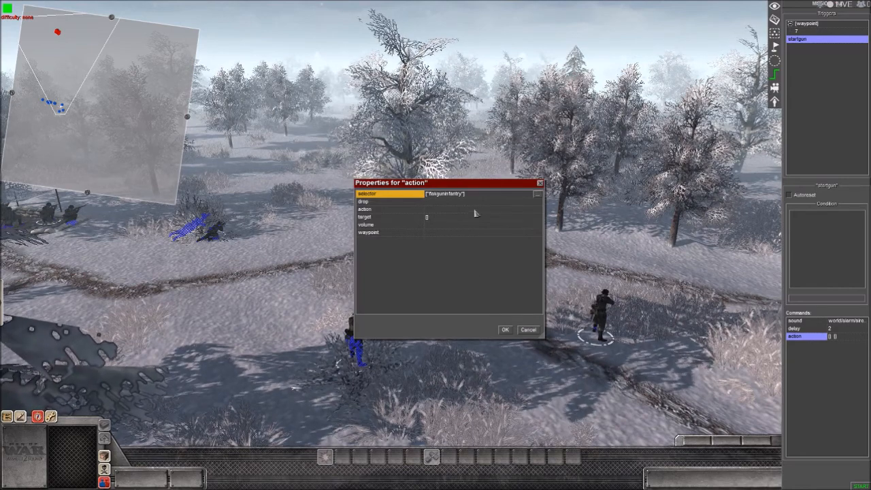
{"action": "left_click", "coordinate": [388, 201]}
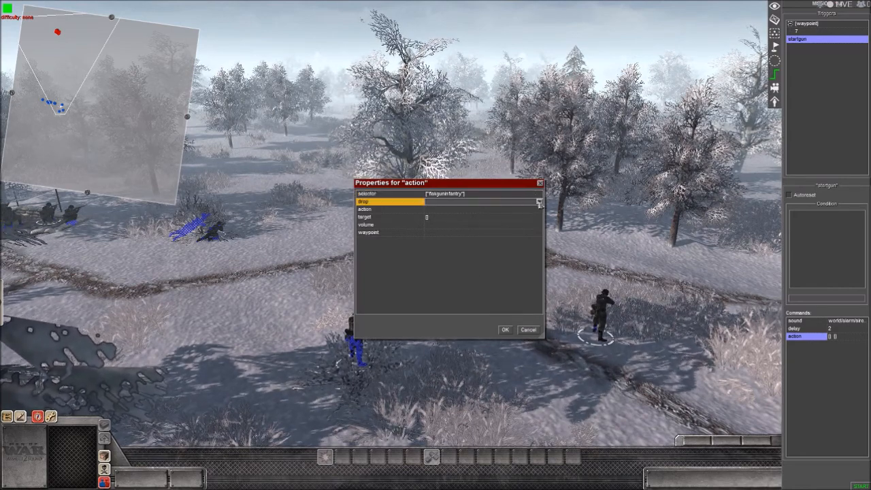
{"action": "left_click", "coordinate": [539, 204]}
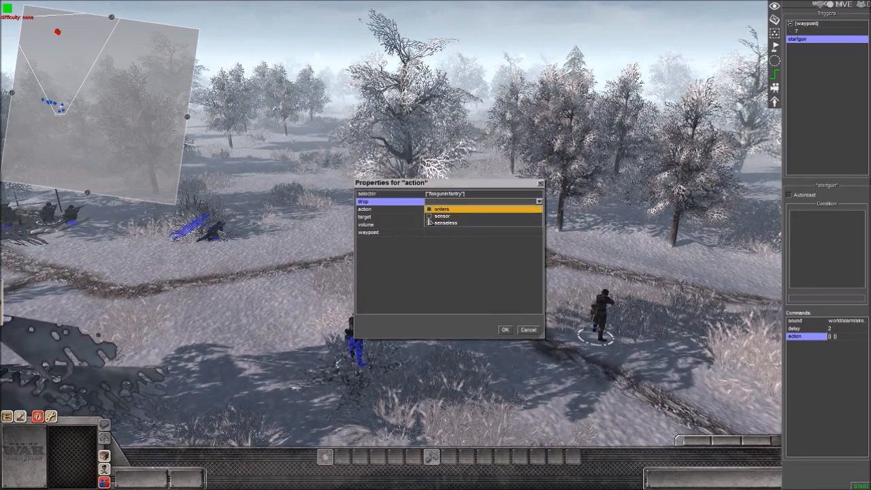
{"action": "left_click", "coordinate": [445, 224]}
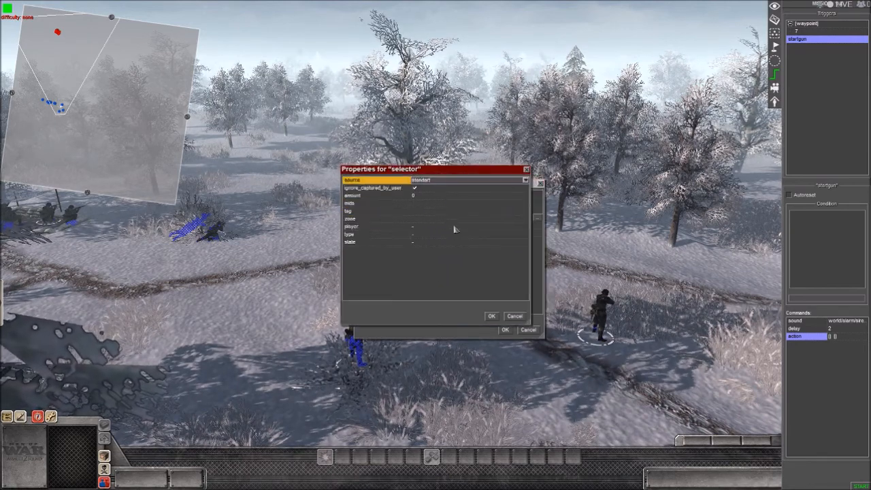
Set the action's target tag to the flak gun and confirm the command
{"action": "left_click", "coordinate": [375, 211]}
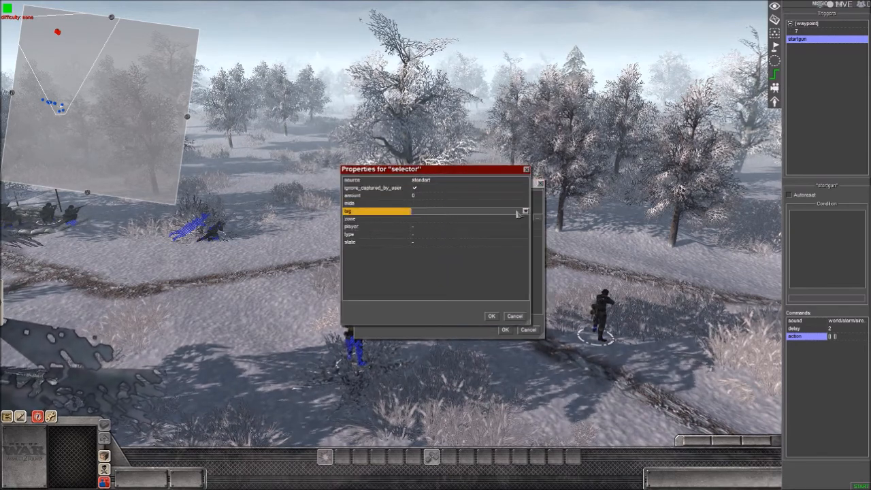
{"action": "left_click", "coordinate": [491, 316]}
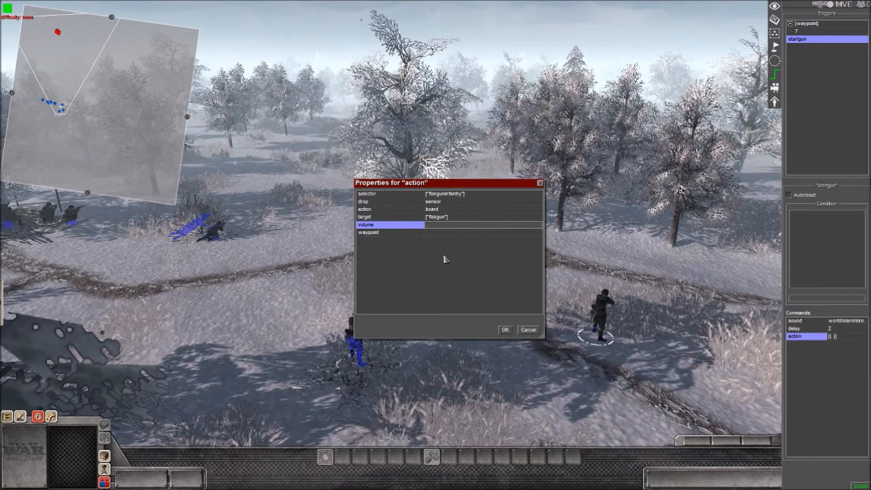
{"action": "left_click", "coordinate": [367, 231]}
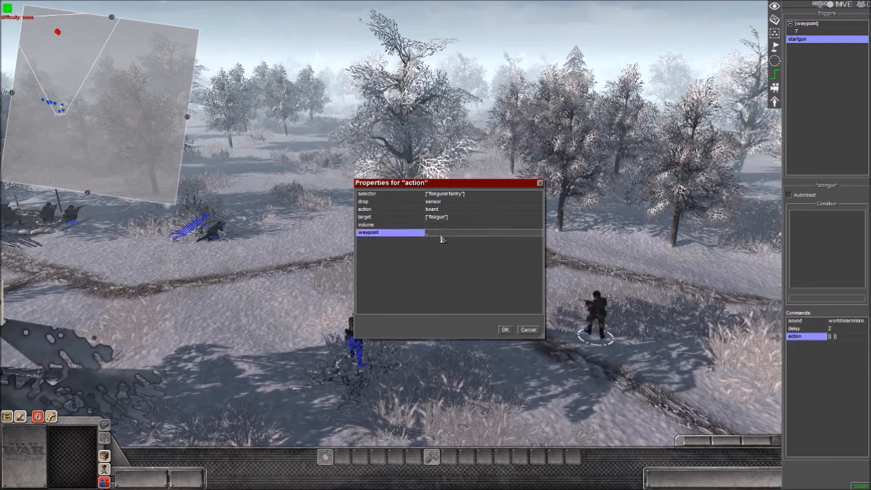
{"action": "left_click", "coordinate": [505, 329]}
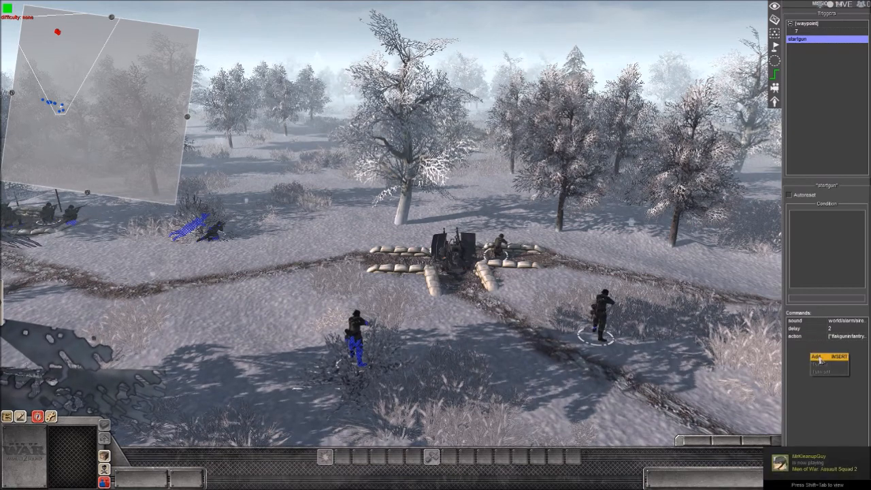
Add an actor_state command with assault speed whose selector is the infantry crew tag
{"action": "left_click", "coordinate": [816, 357]}
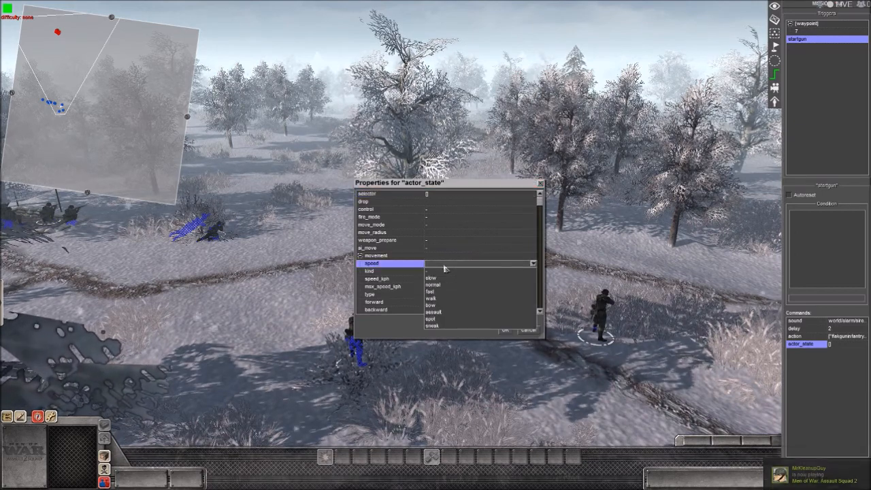
{"action": "left_click", "coordinate": [433, 312]}
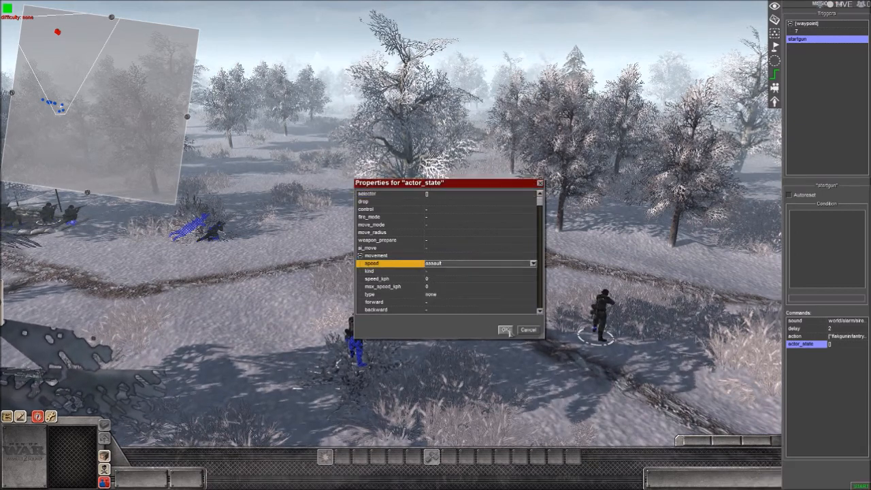
{"action": "left_click", "coordinate": [505, 330]}
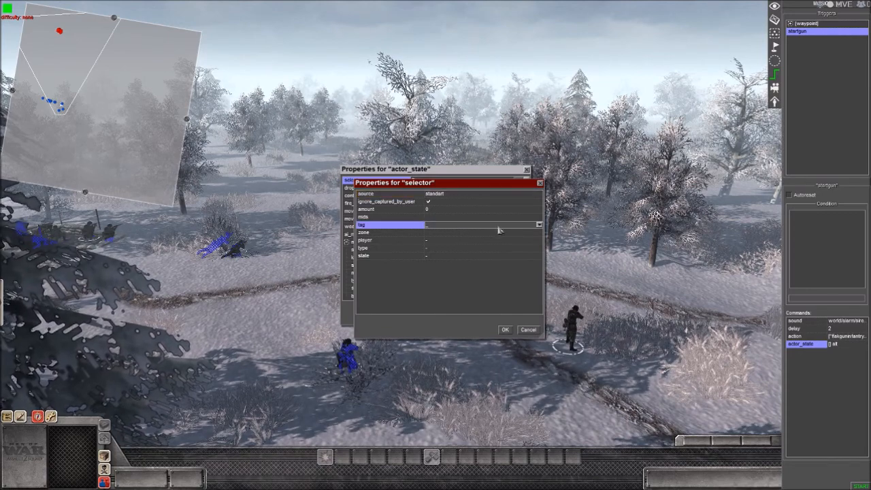
{"action": "left_click", "coordinate": [539, 225]}
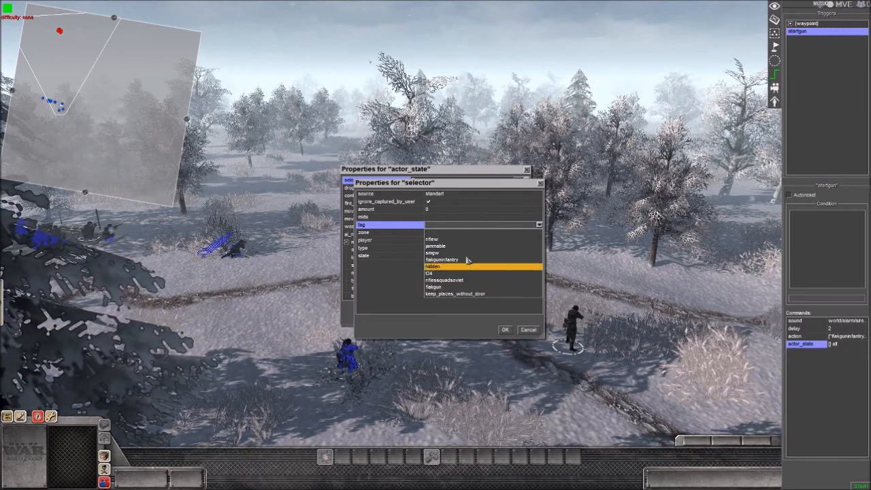
{"action": "left_click", "coordinate": [433, 252]}
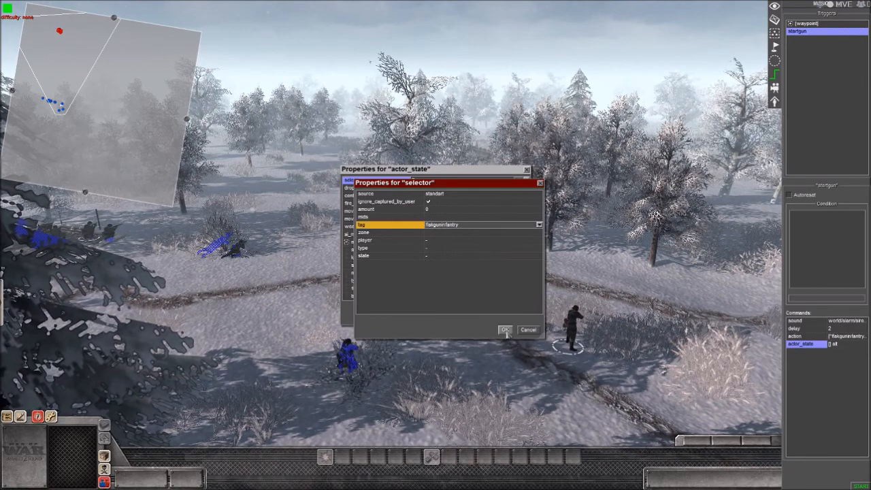
{"action": "left_click", "coordinate": [506, 331]}
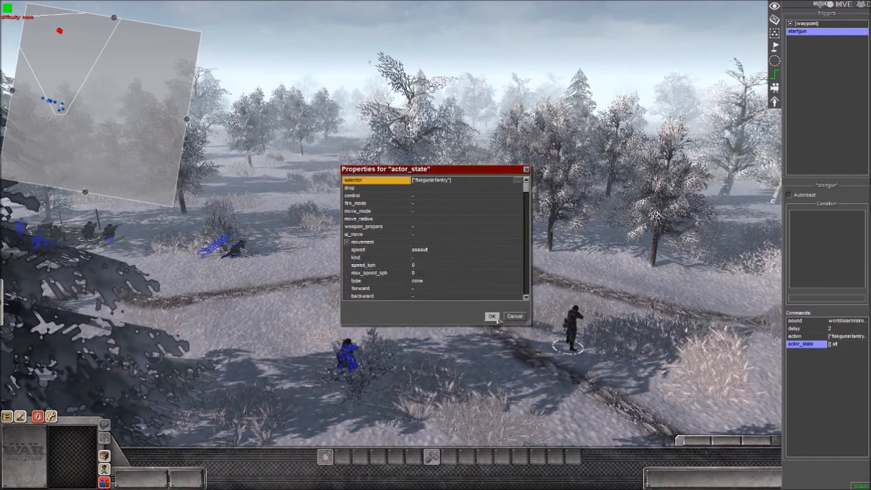